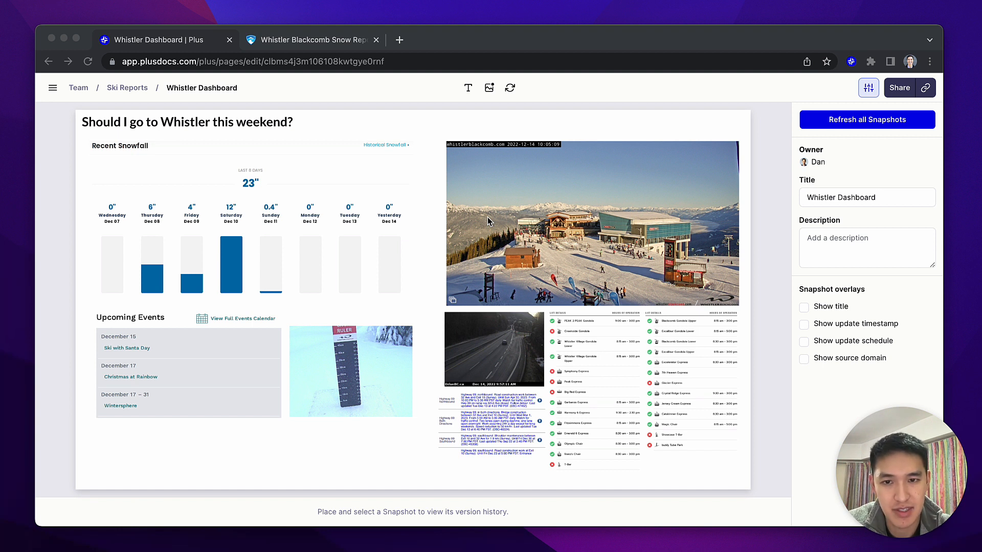
{"action": "mouse_move", "coordinate": [212, 172]}
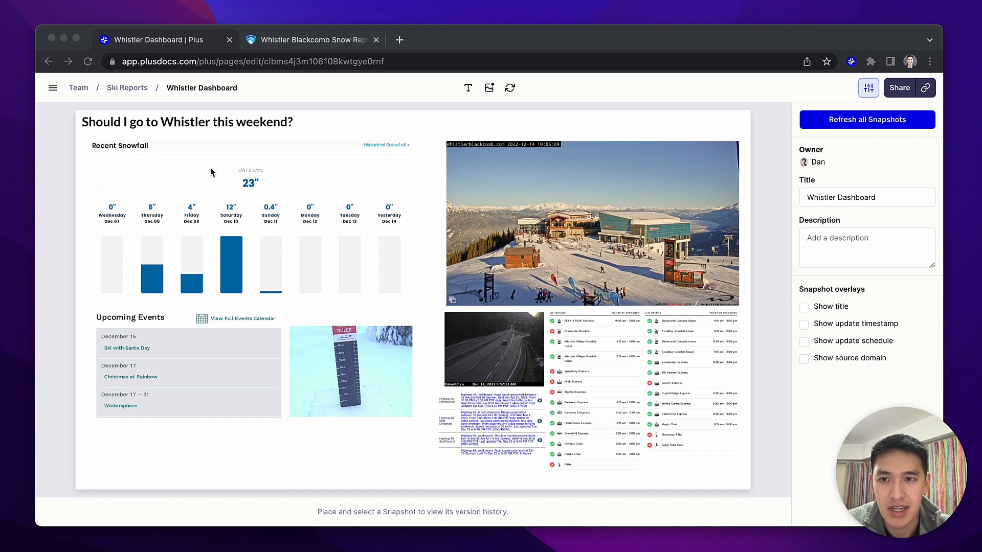
{"action": "mouse_move", "coordinate": [204, 330]}
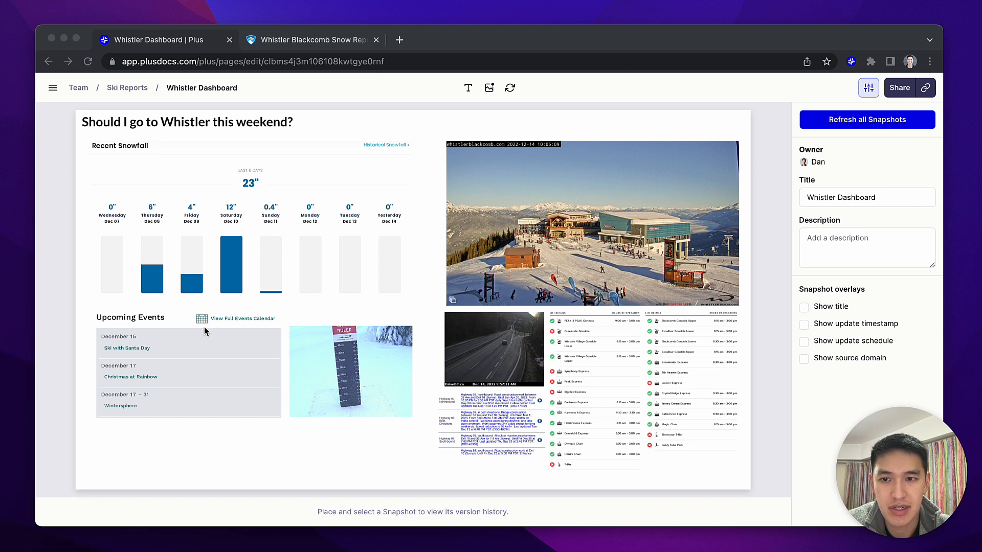
{"action": "mouse_move", "coordinate": [626, 370]}
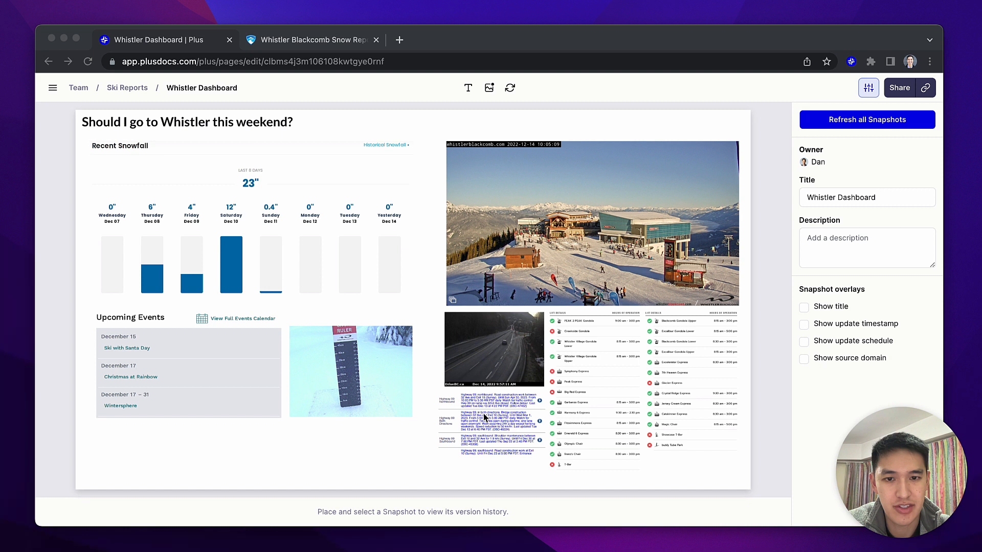
{"action": "mouse_move", "coordinate": [536, 266]}
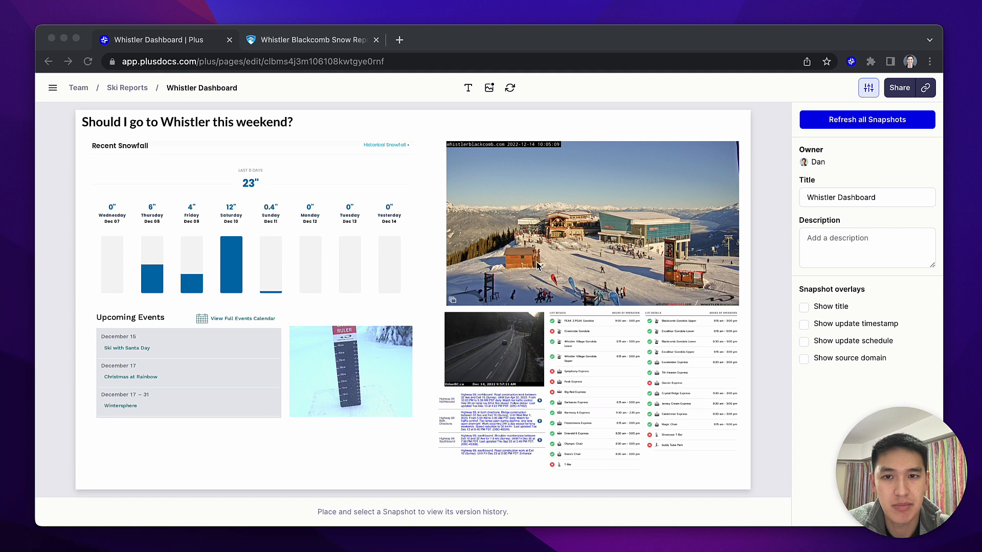
{"action": "mouse_move", "coordinate": [315, 44]}
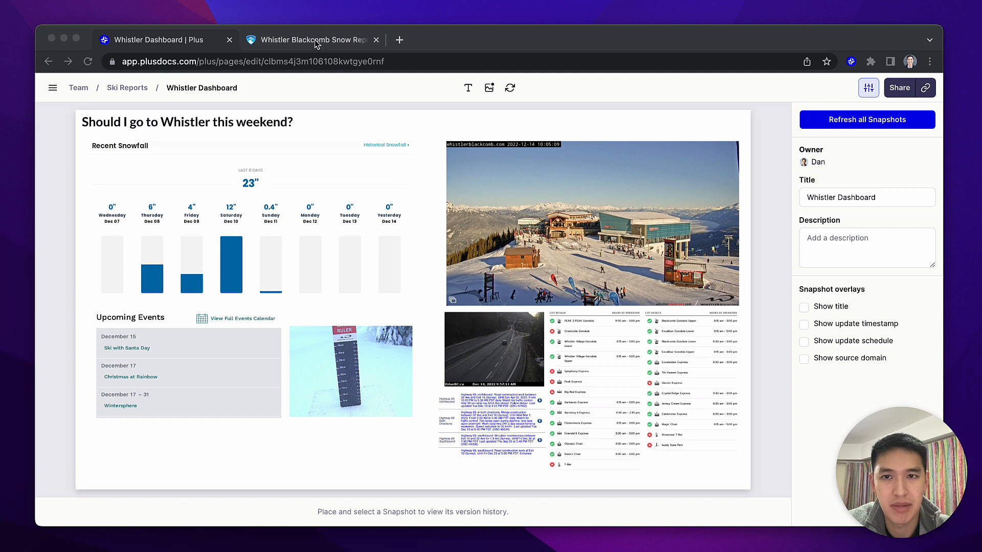
Step: Snapshot the Forecasted Snow section of the Whistler report as 'Whistler Snow Forecast' in Team / Ski Reports
{"action": "left_click", "coordinate": [309, 40]}
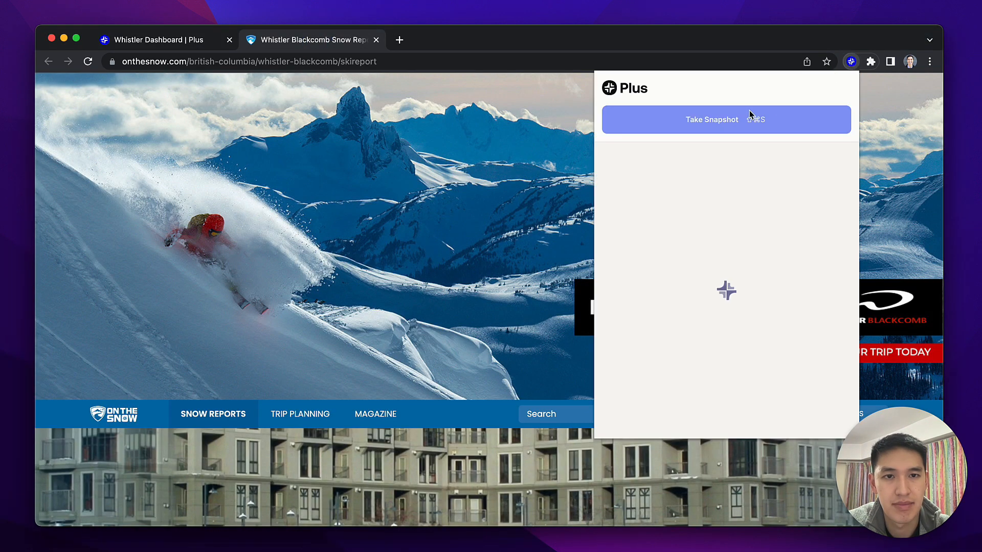
{"action": "left_click", "coordinate": [726, 120]}
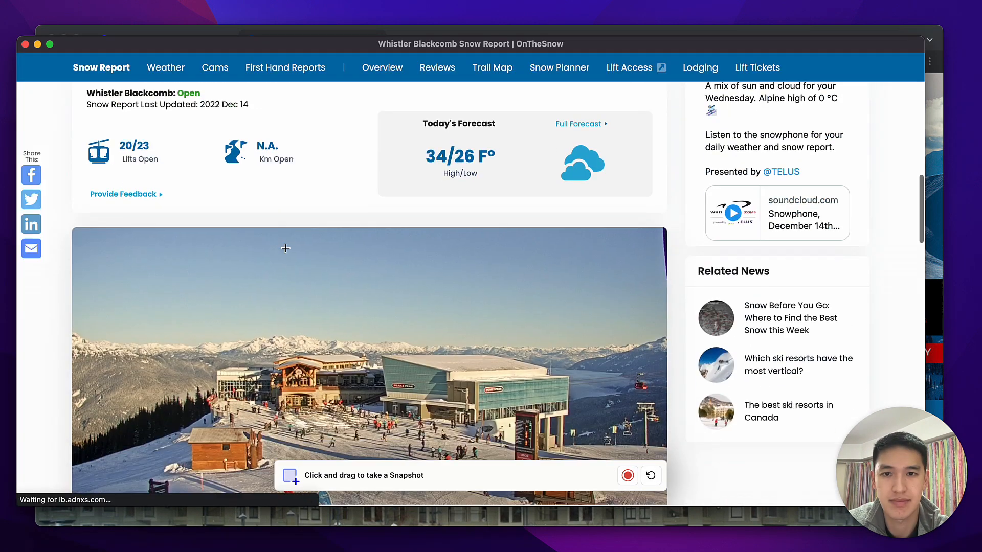
{"action": "scroll", "scroll_direction": "down", "scroll_amount": 3}
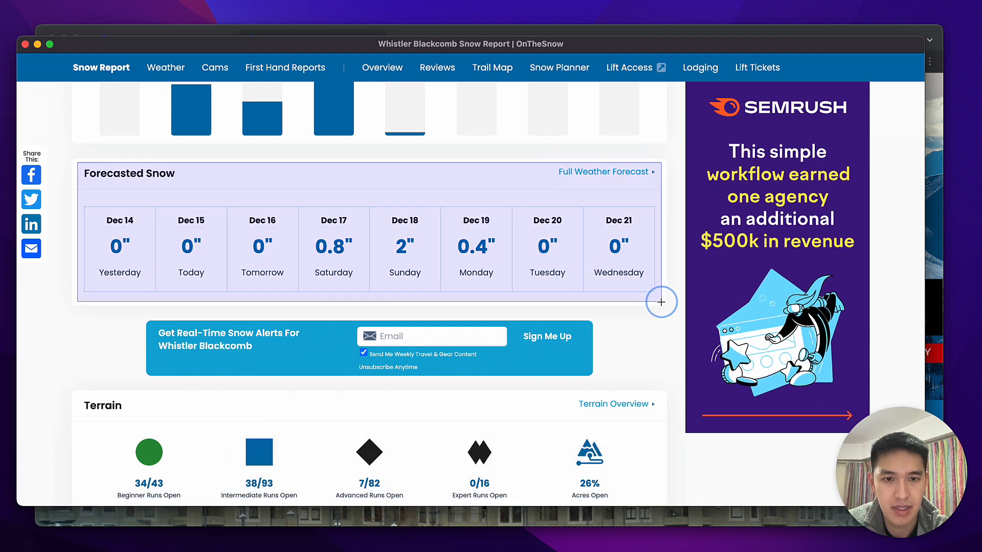
{"action": "left_click", "coordinate": [661, 302]}
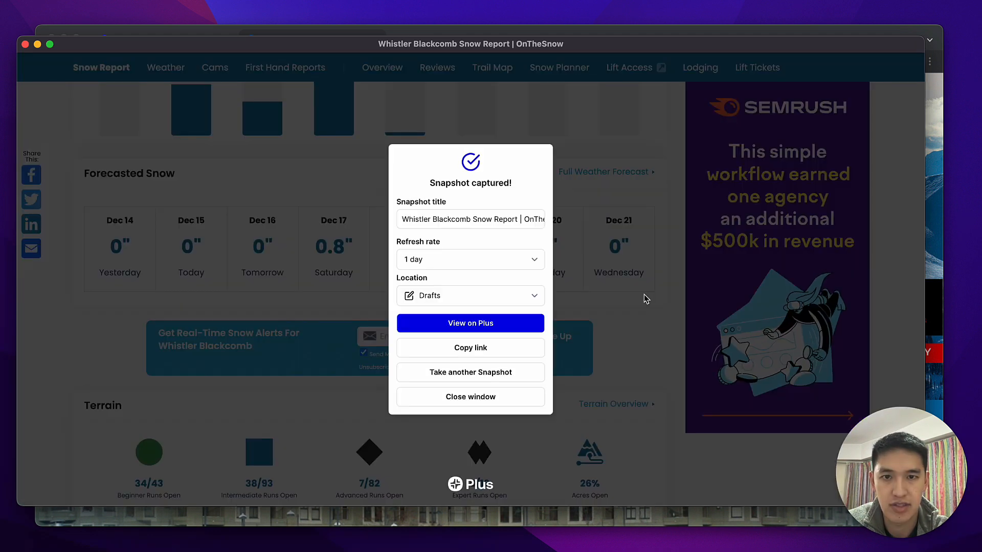
{"action": "type", "text": "Whistler Snow Forecast"}
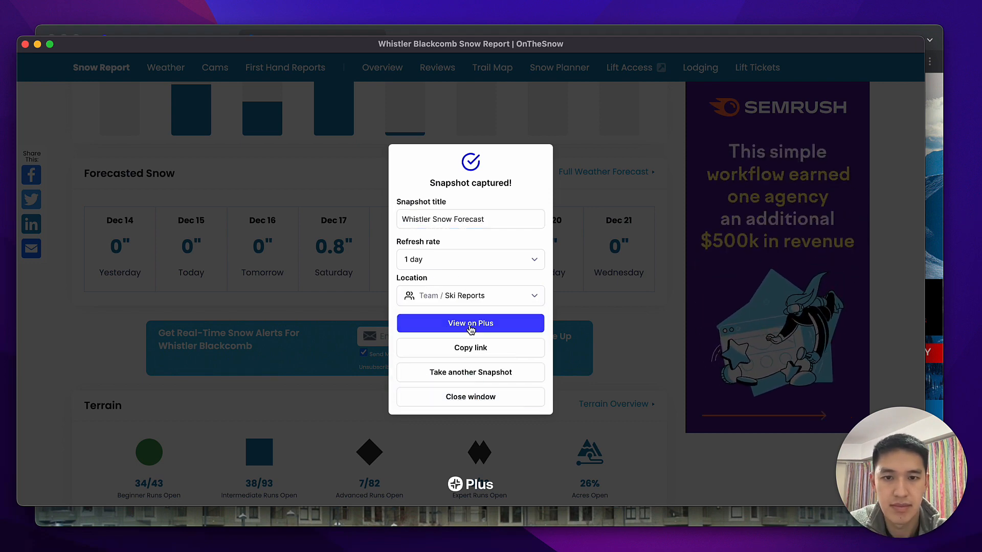
{"action": "left_click", "coordinate": [469, 323]}
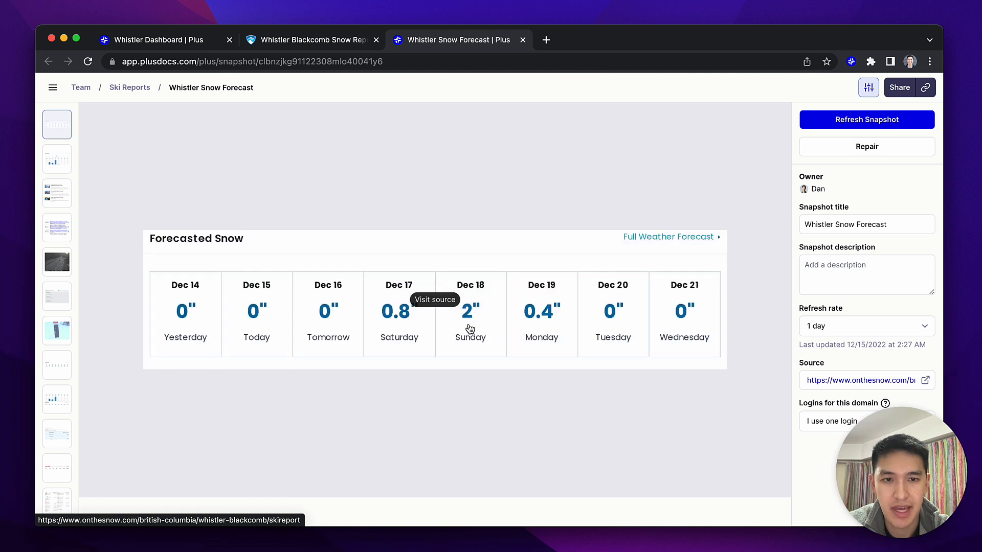
{"action": "mouse_move", "coordinate": [404, 266]}
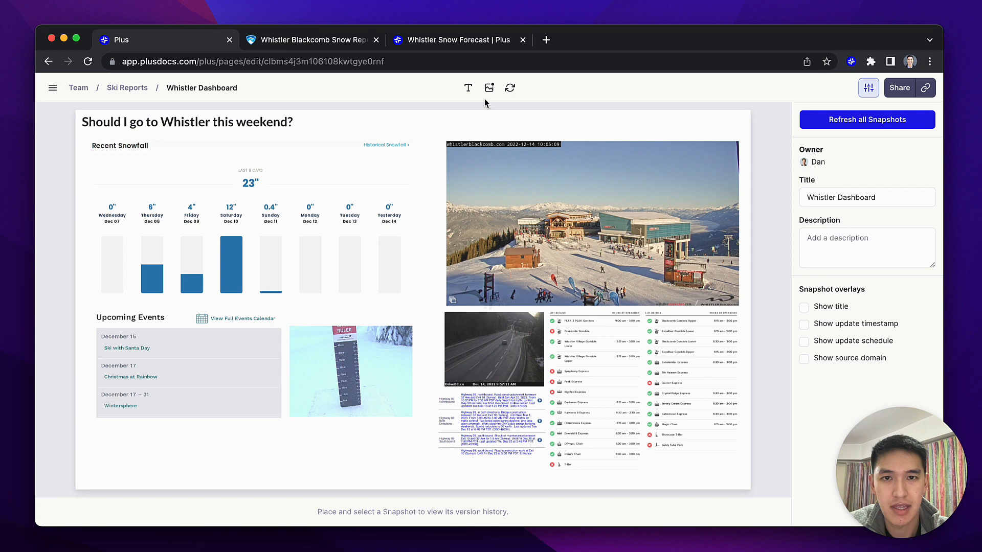
Step: Add the forecast snapshot top-left with its update timestamp, then bring up sharing
{"action": "left_click", "coordinate": [488, 88]}
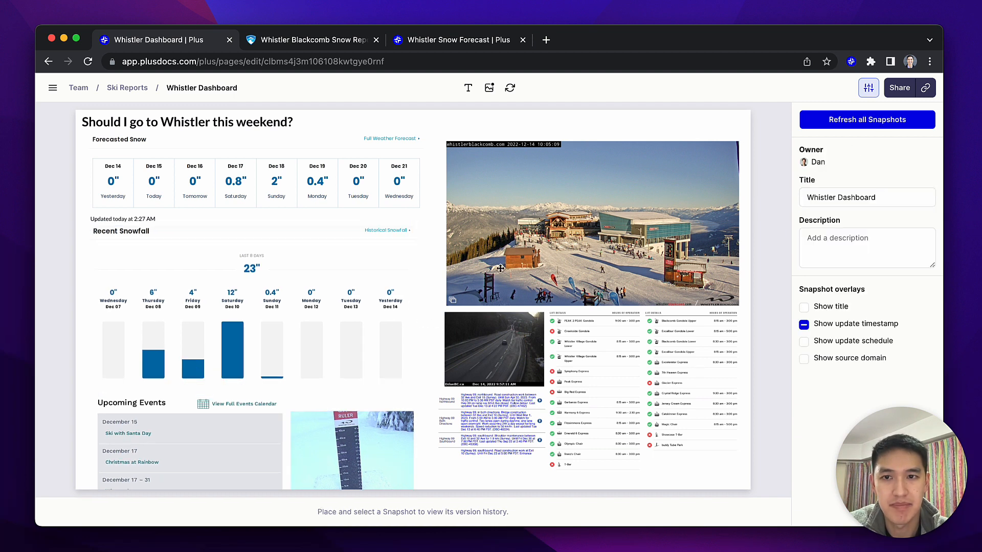
{"action": "left_click", "coordinate": [898, 87]}
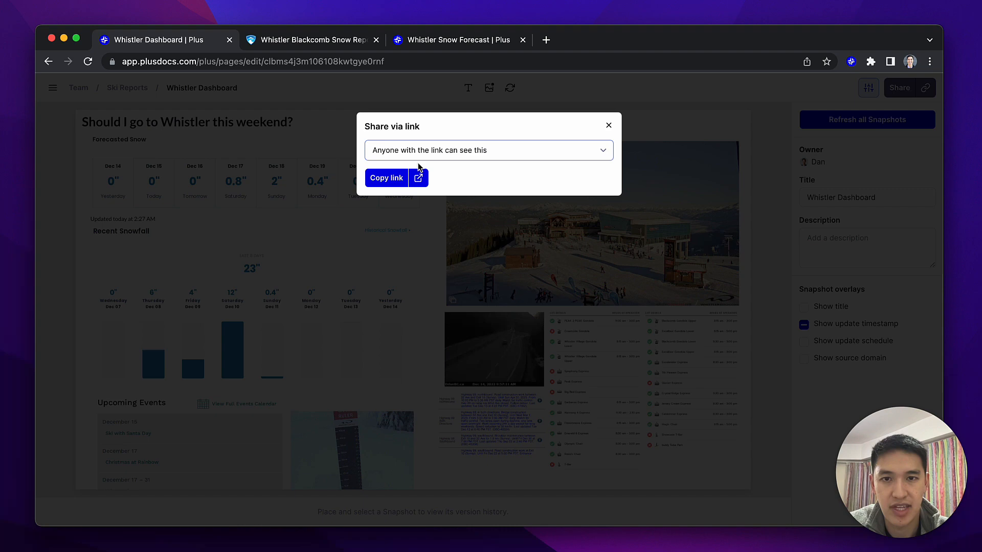
Step: Copy the dashboard's share link from the Share via link dialog
{"action": "left_click", "coordinate": [607, 125]}
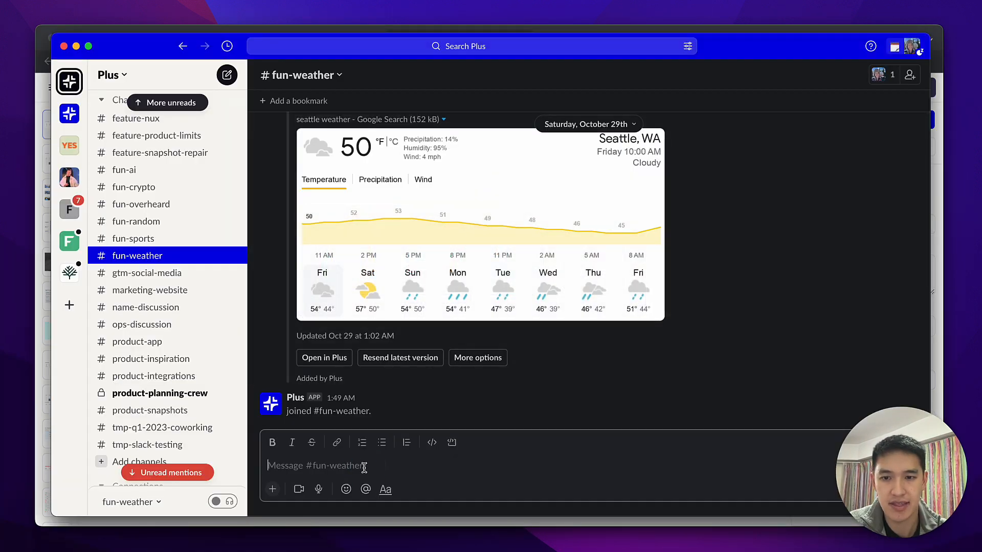
Step: Scroll the fun-weather channel to the posted Whistler Snow Forecast preview
{"action": "scroll", "scroll_direction": "down", "scroll_amount": 3}
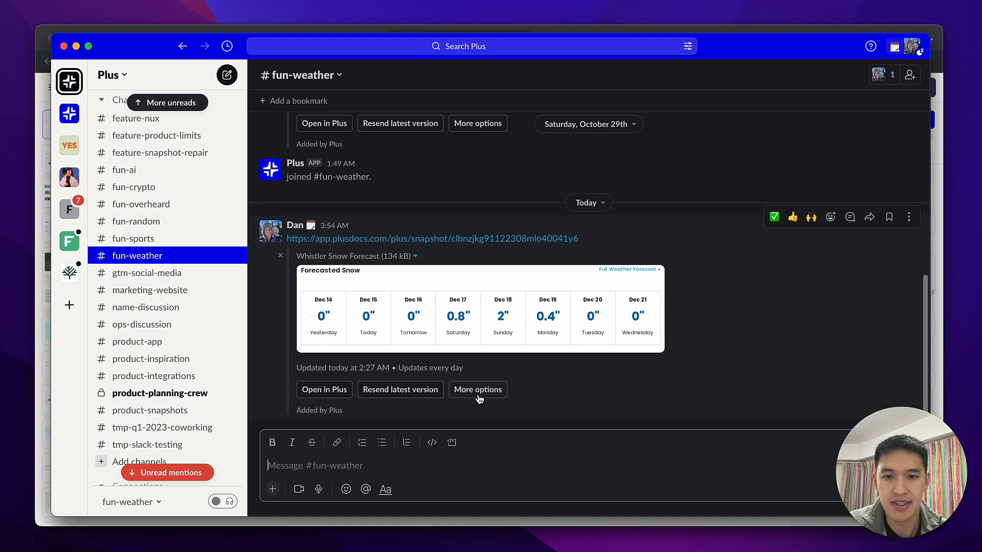
Step: Subscribe fun-weather to Whistler Snow Forecast every Thursday at 8:00 AM
{"action": "left_click", "coordinate": [477, 389]}
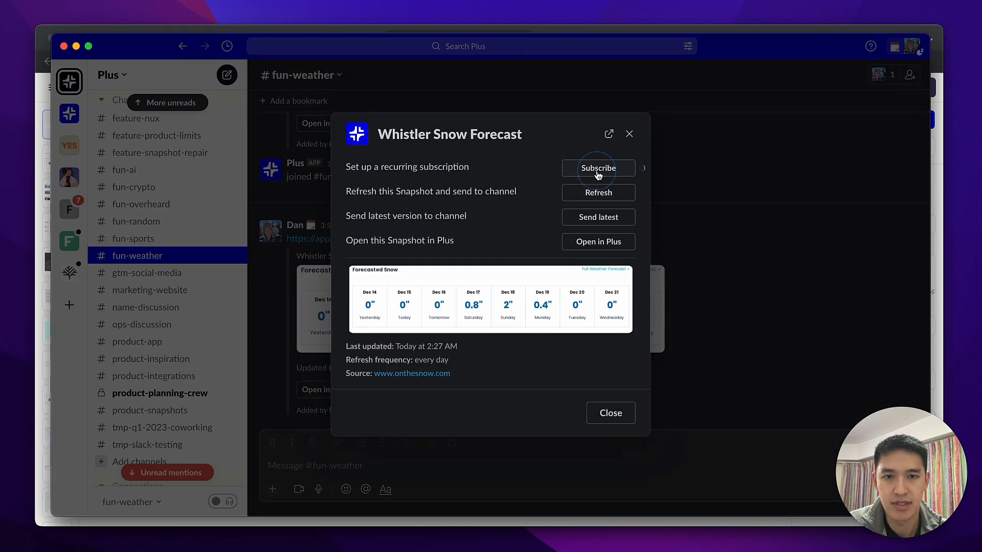
{"action": "left_click", "coordinate": [597, 168]}
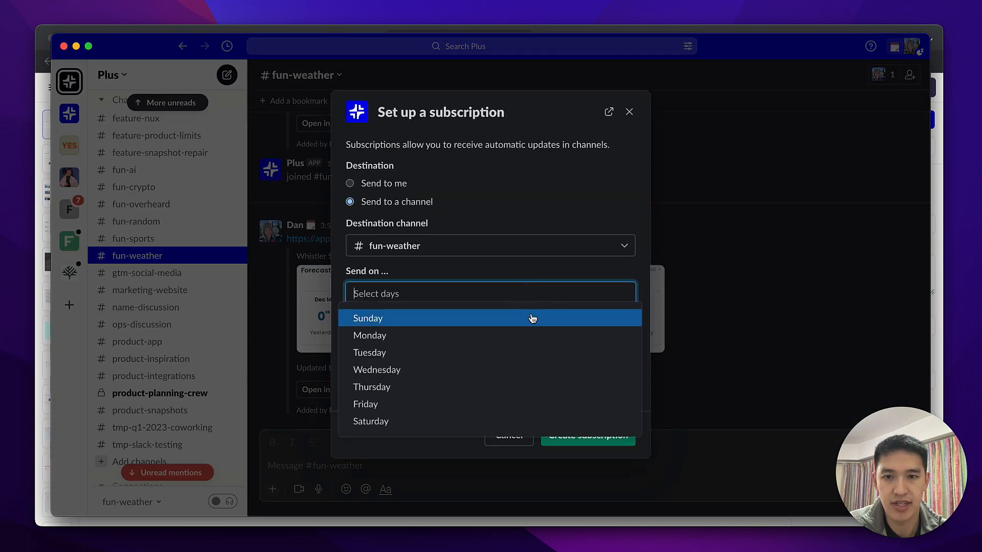
{"action": "left_click", "coordinate": [372, 387]}
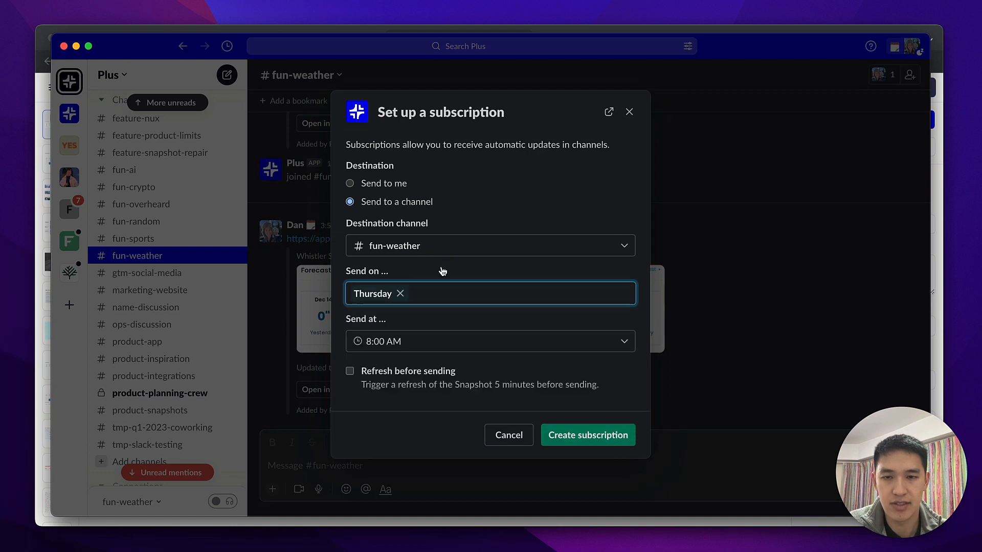
{"action": "mouse_move", "coordinate": [435, 343]}
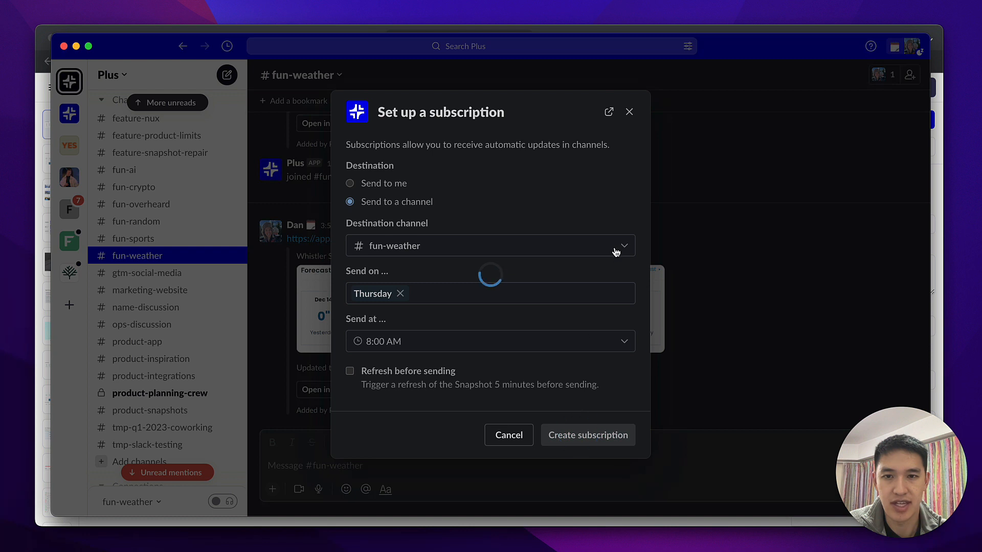
{"action": "left_click", "coordinate": [587, 435]}
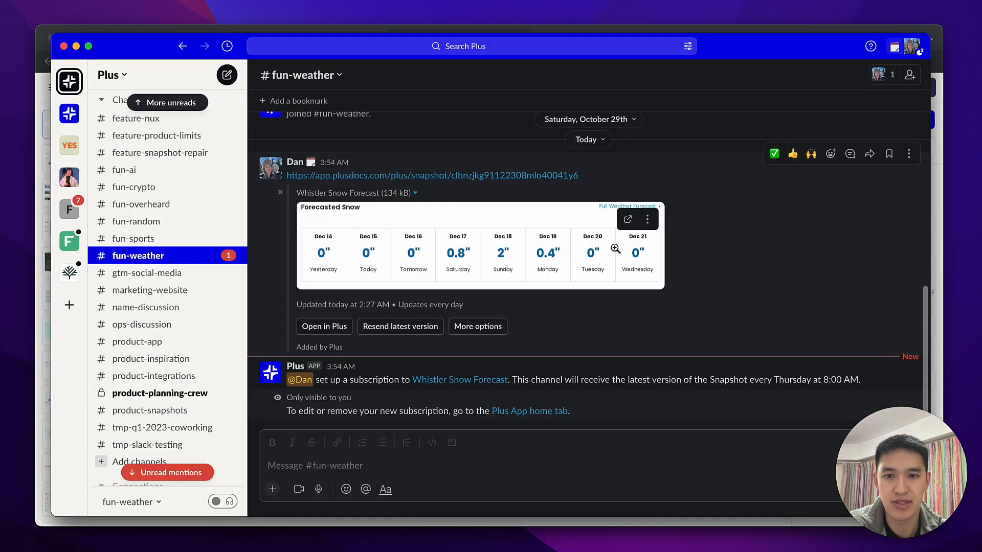
{"action": "mouse_move", "coordinate": [615, 248]}
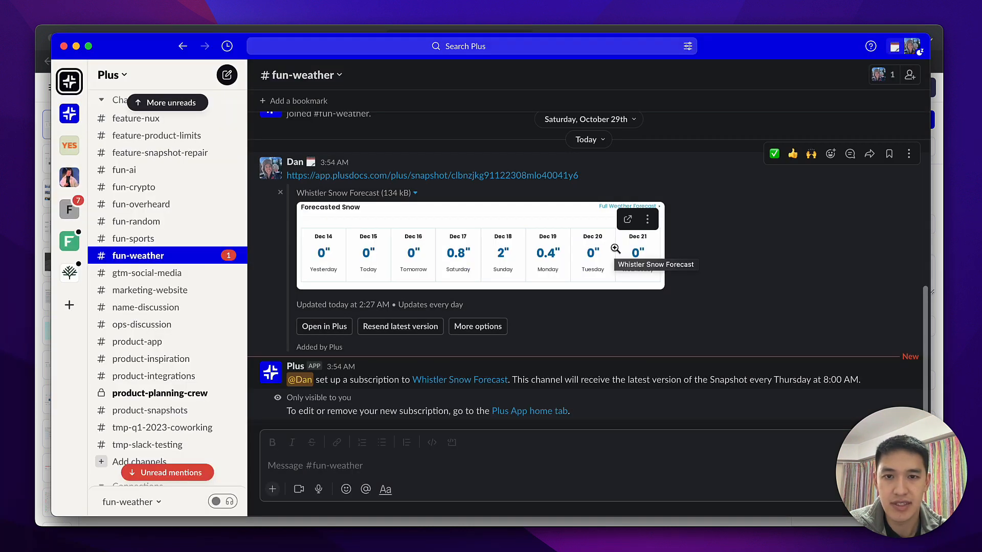